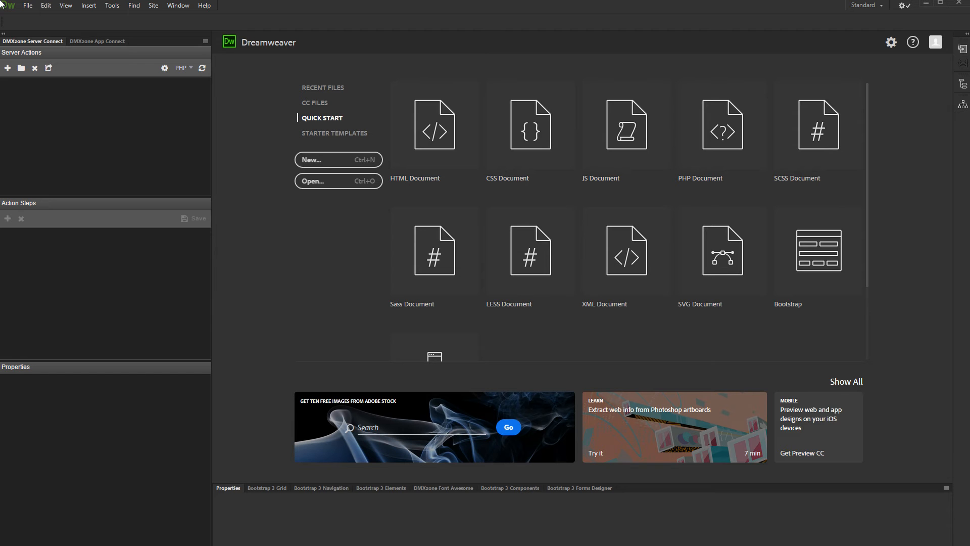
mouse_move(388, 9)
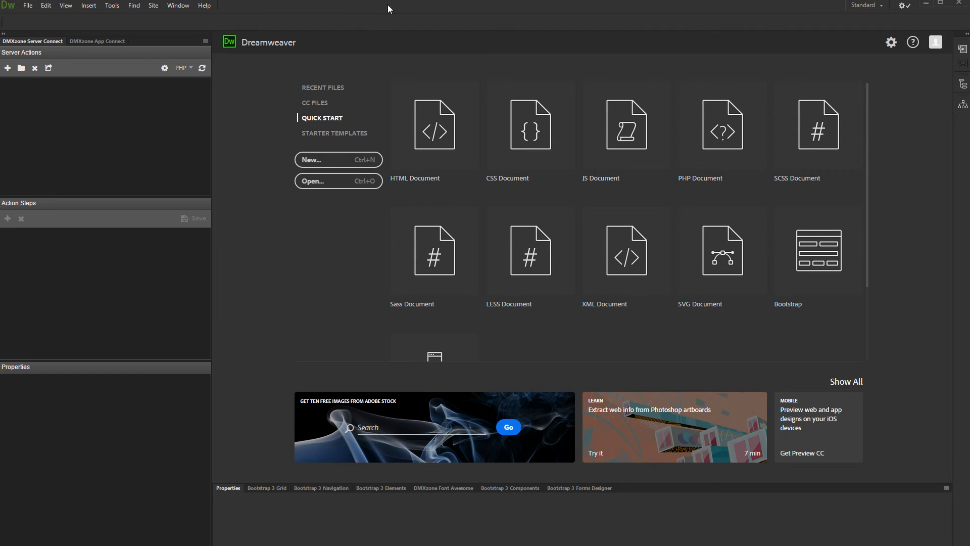
mouse_move(963, 105)
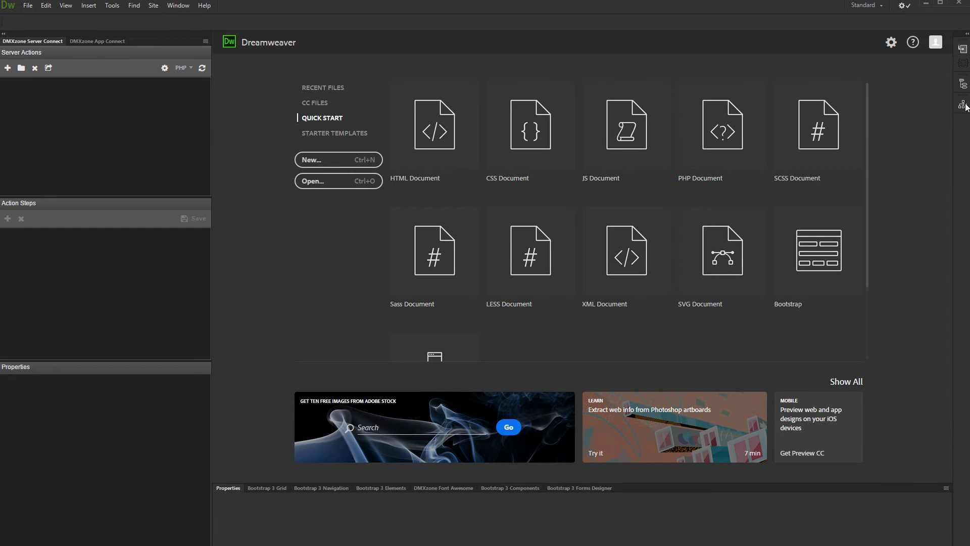
- Show the Files panel listing the RemoteDataAPIsite local files
click(963, 104)
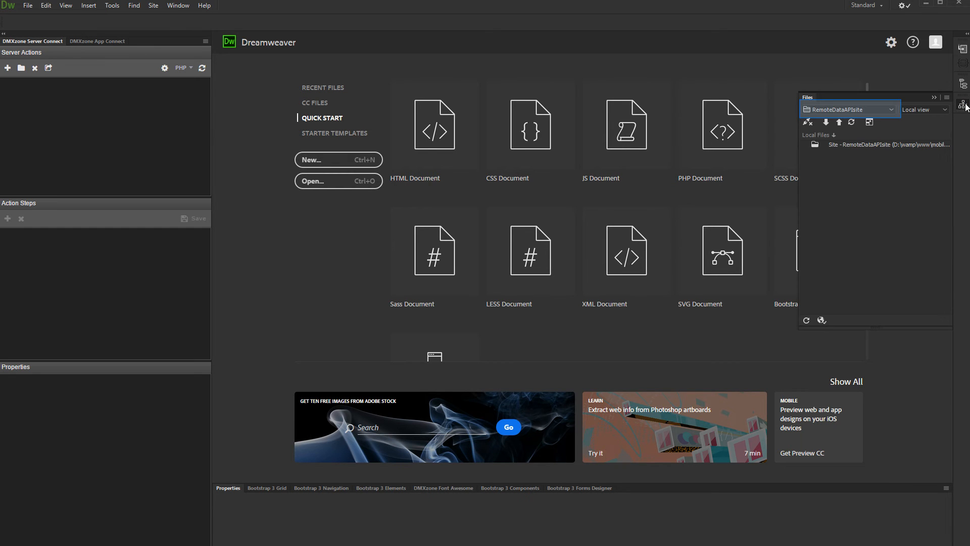
mouse_move(893, 122)
text(Products)
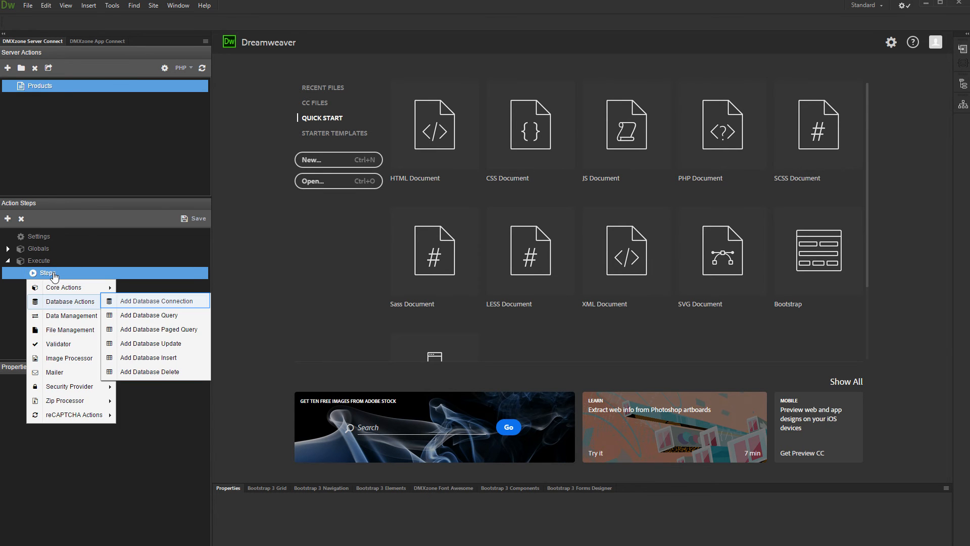
mouse_move(142, 307)
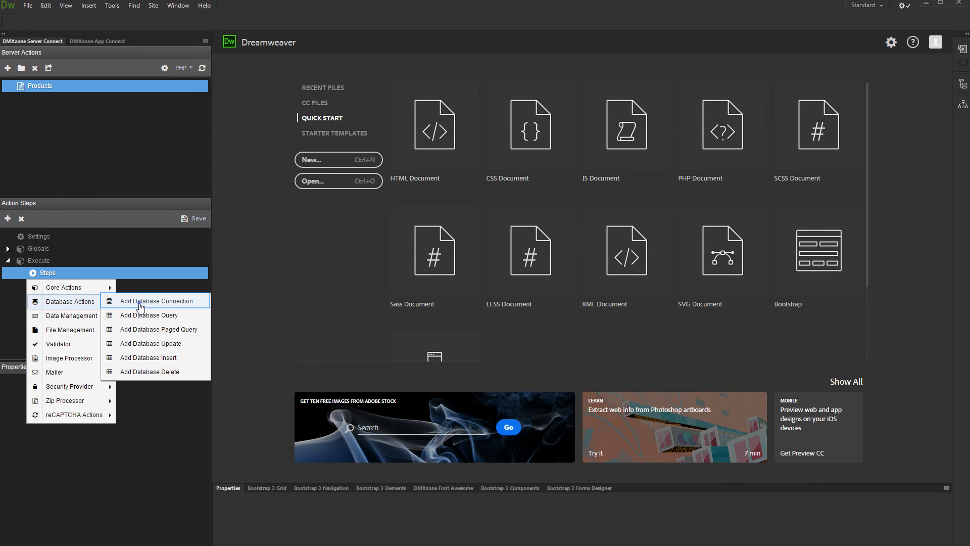
- Add connection1 as a MySQL connection to classicmodels on localhost with user root
click(156, 301)
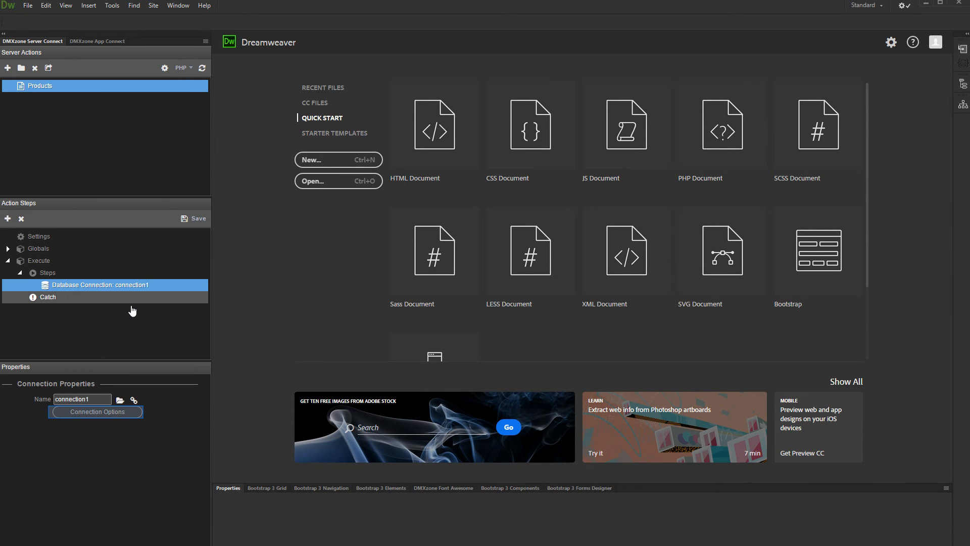
click(95, 411)
text(root)
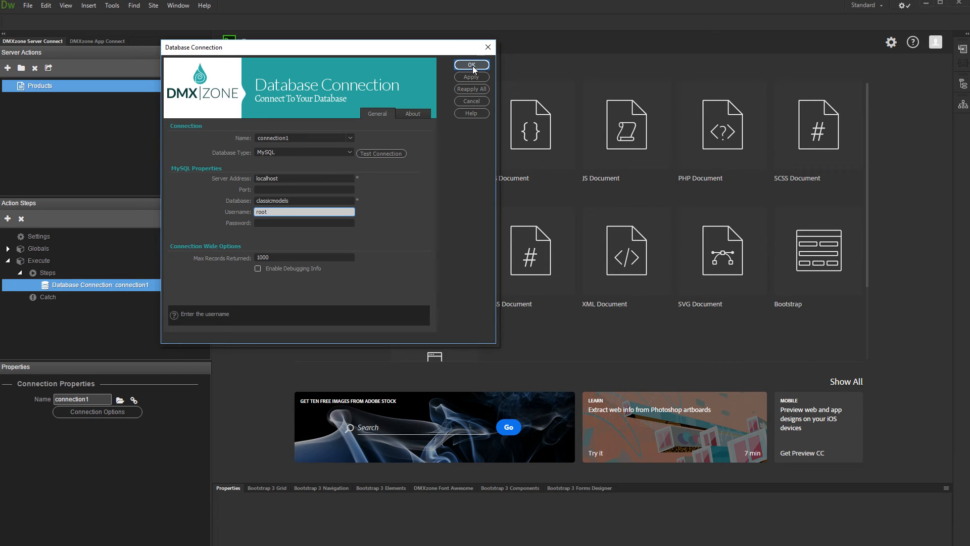
click(472, 65)
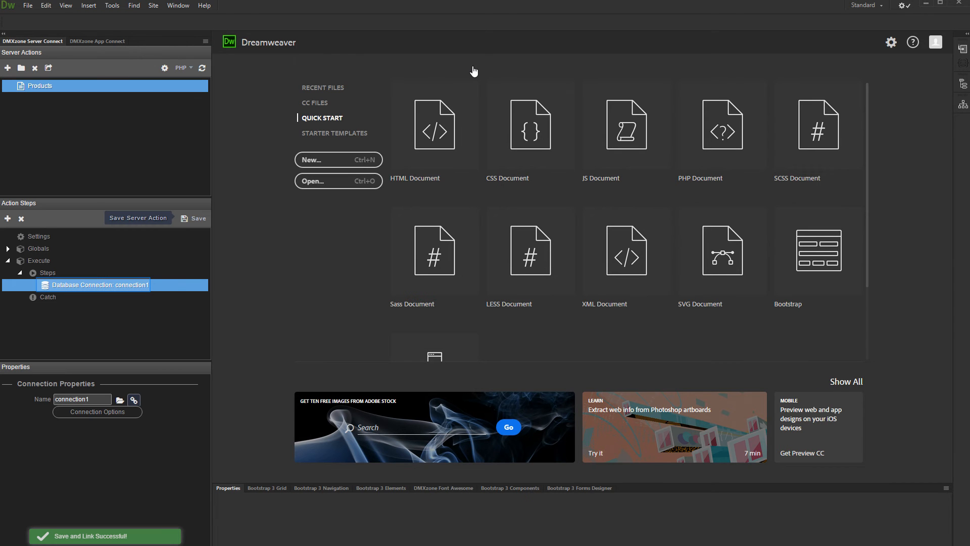
mouse_move(58, 289)
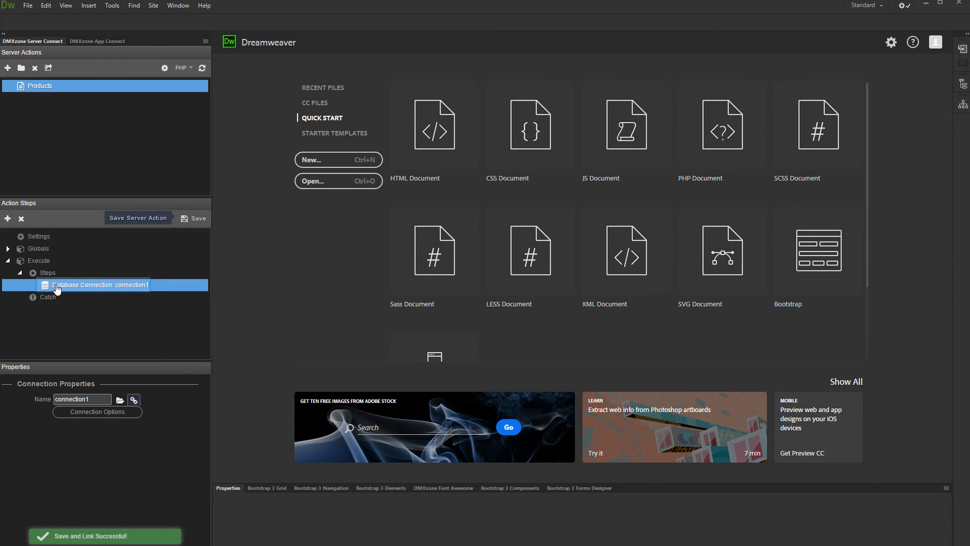
- Add query1 after connection1, reading from the products table
right_click(99, 285)
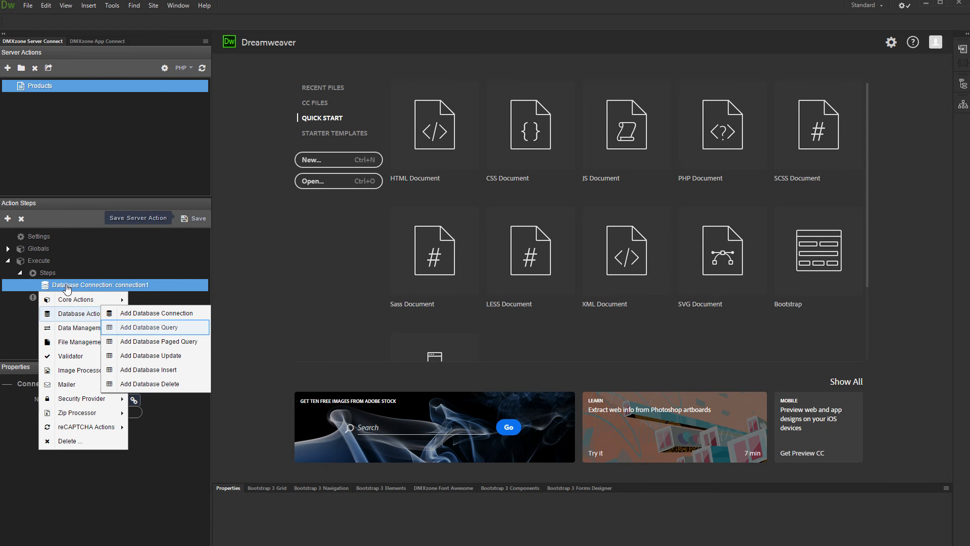
click(149, 326)
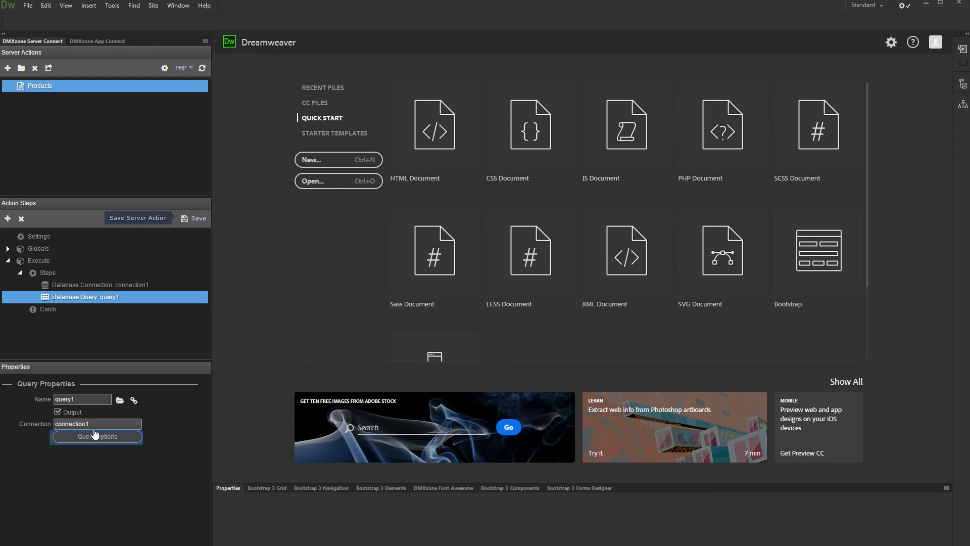
click(96, 437)
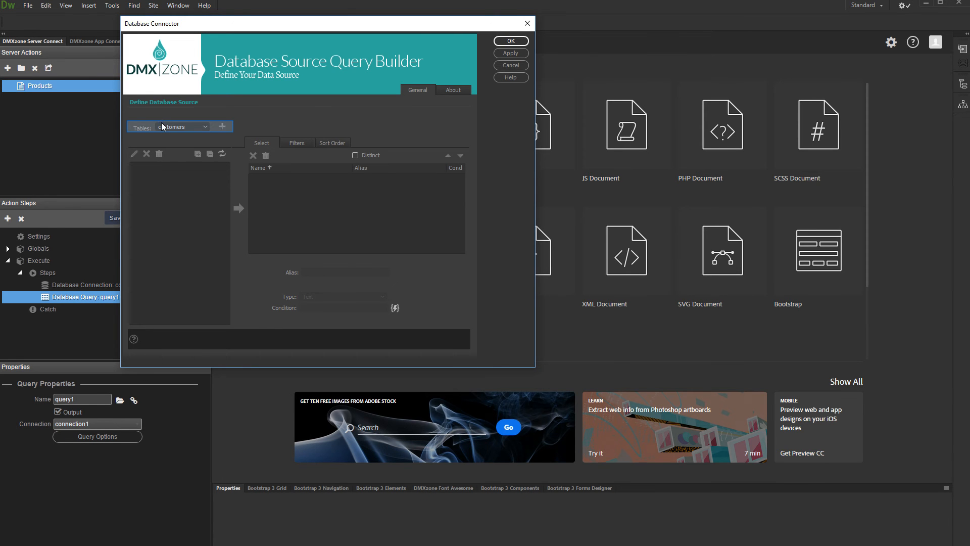
click(182, 126)
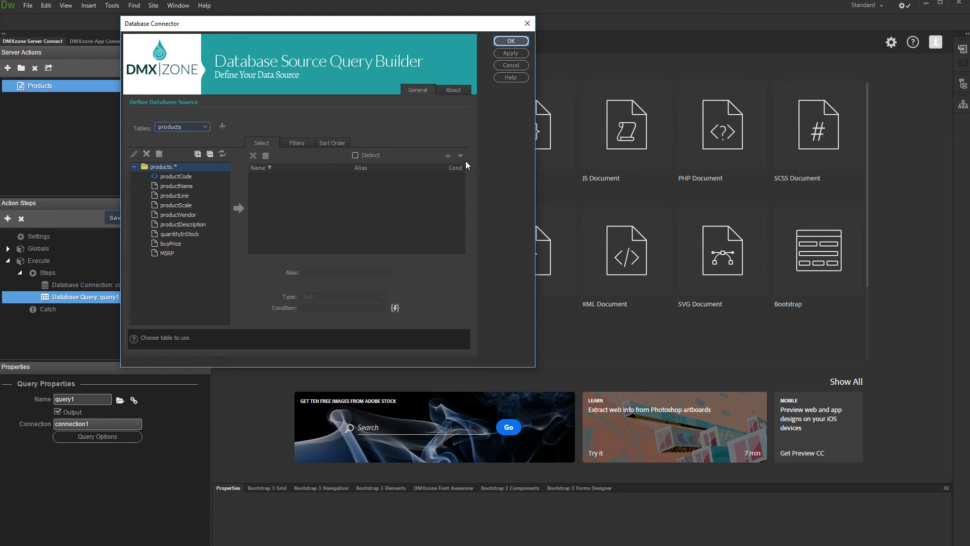
click(510, 40)
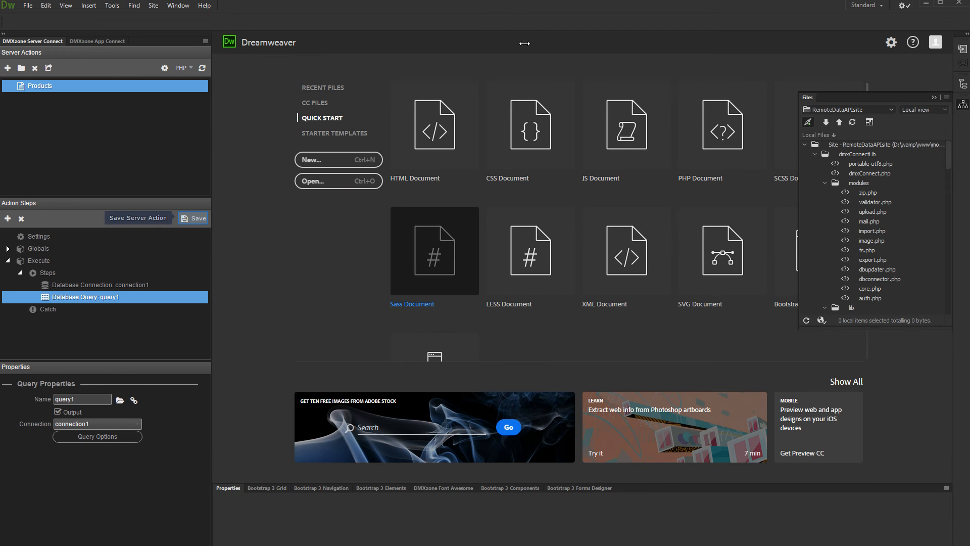
mouse_move(189, 194)
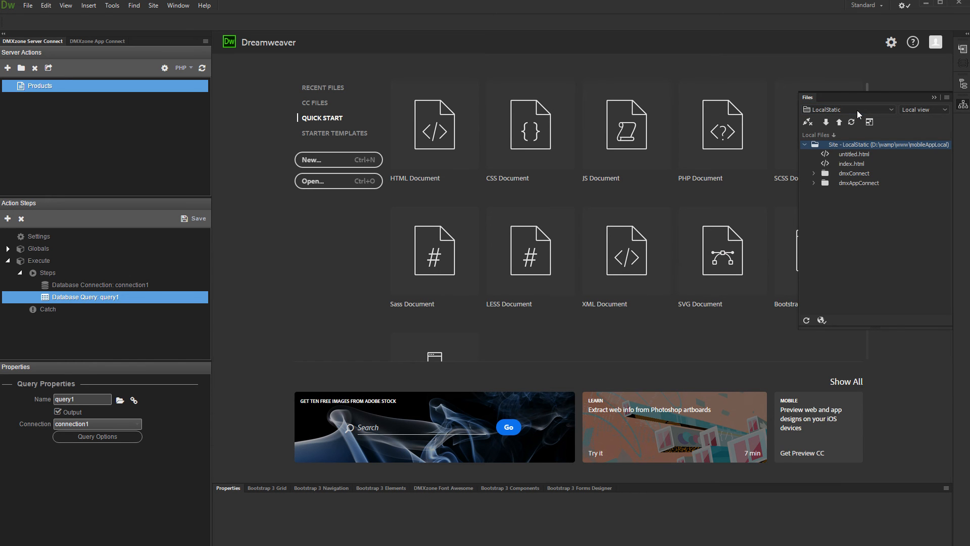
- Switch the Files panel to LocalStatic and open its index.html
click(856, 164)
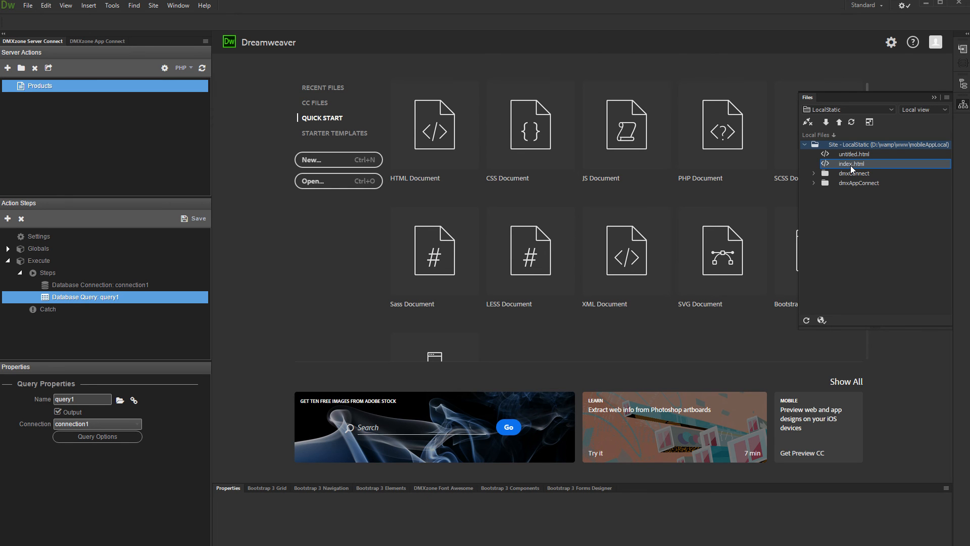
double_click(856, 163)
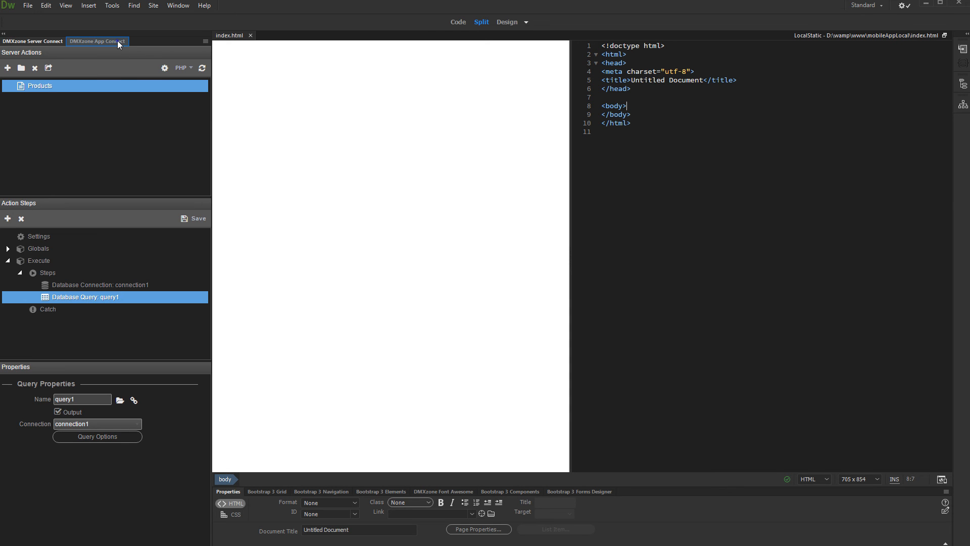
- Add App Connect to the page and insert a serverconnect1 Server Connect data component
click(97, 41)
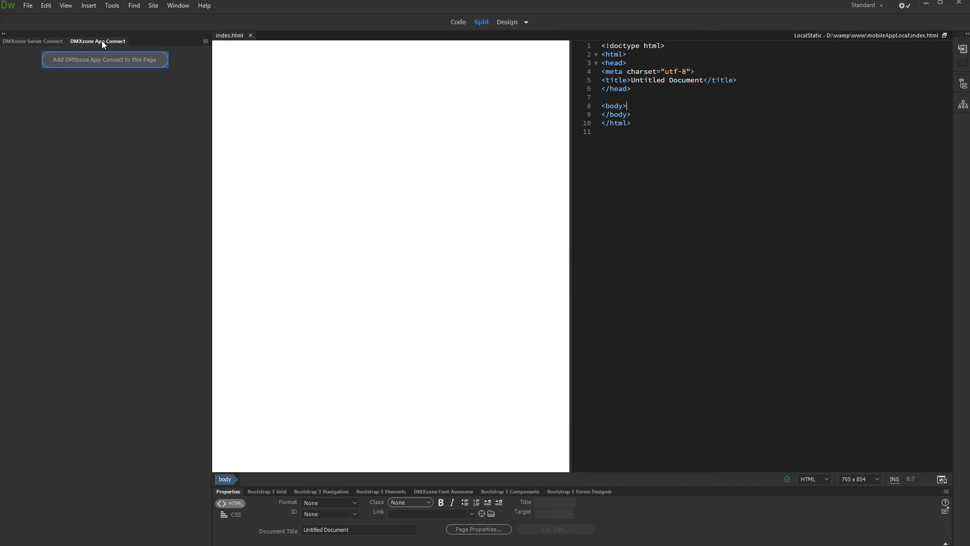
click(104, 59)
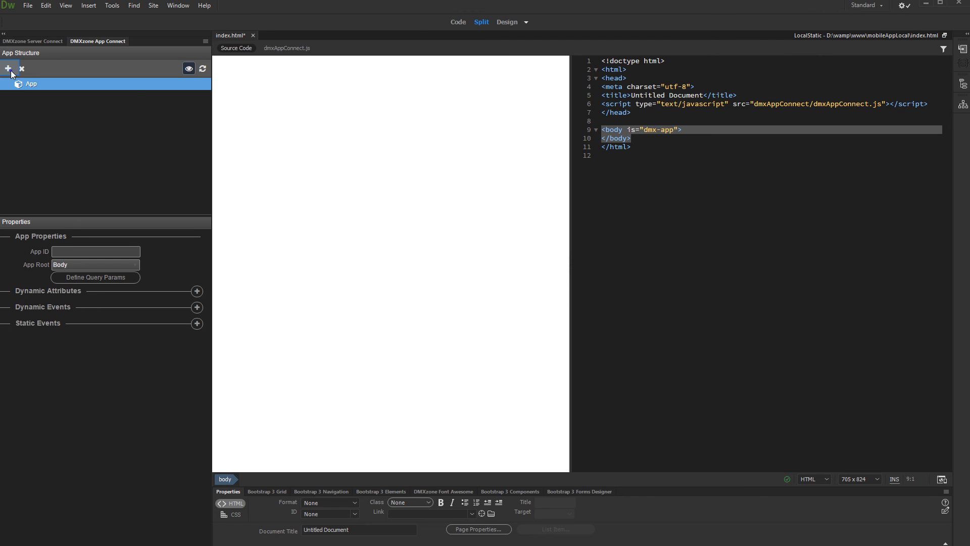
click(8, 68)
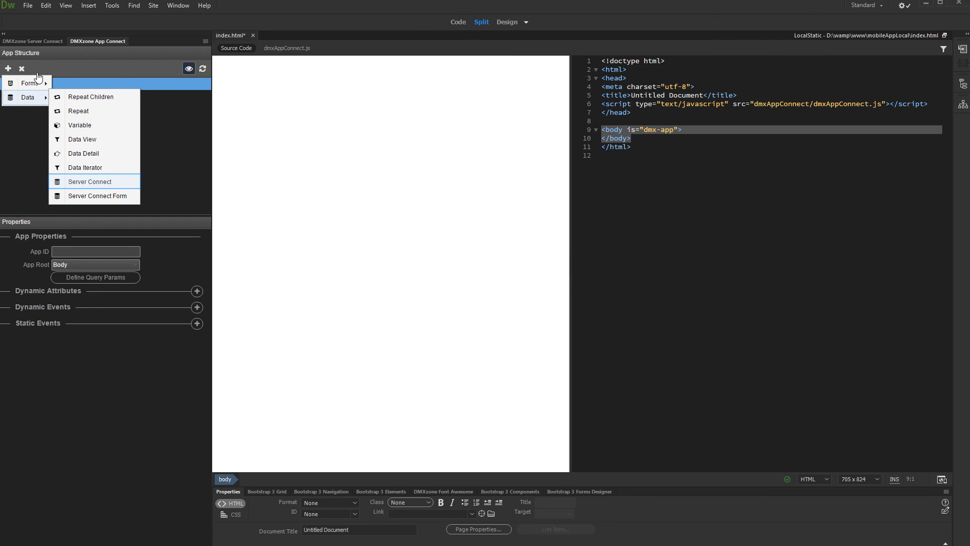
click(89, 181)
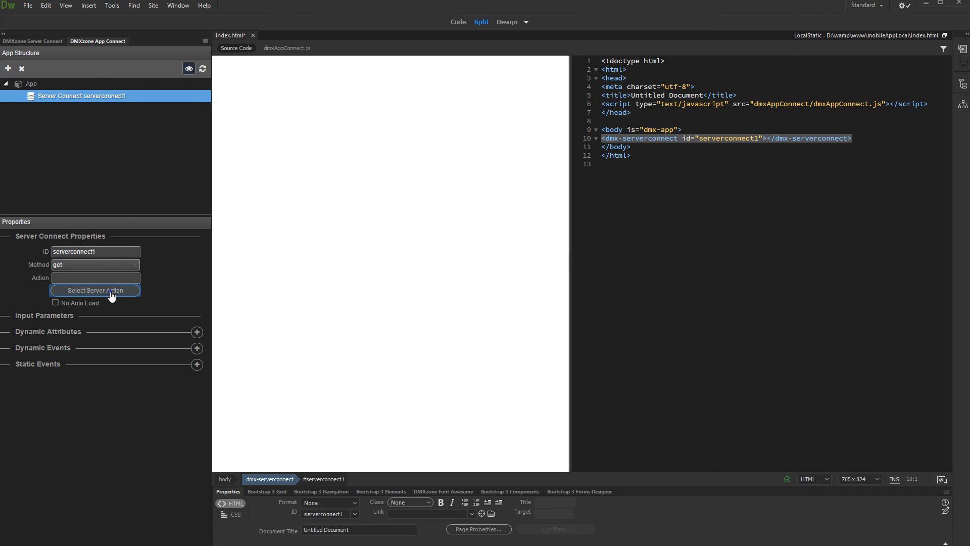
click(95, 290)
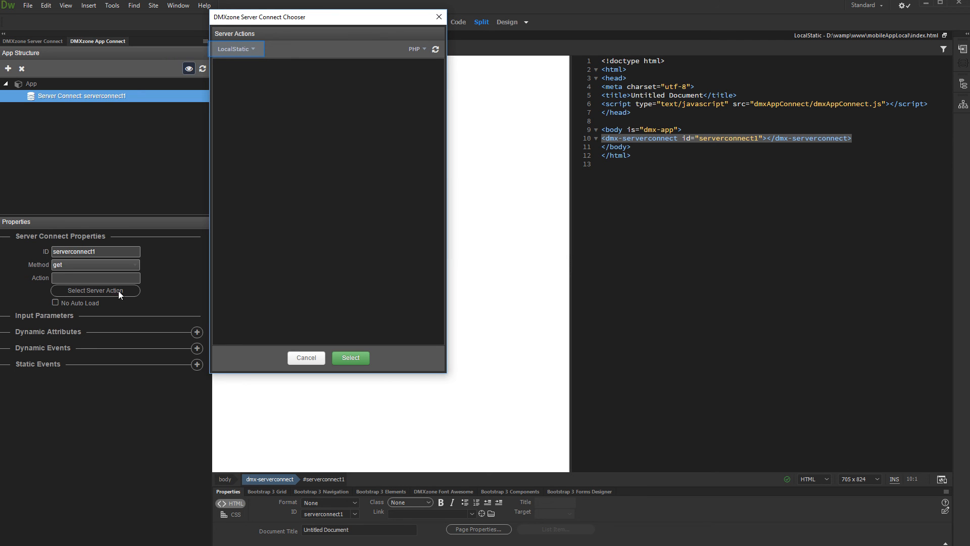
mouse_move(255, 97)
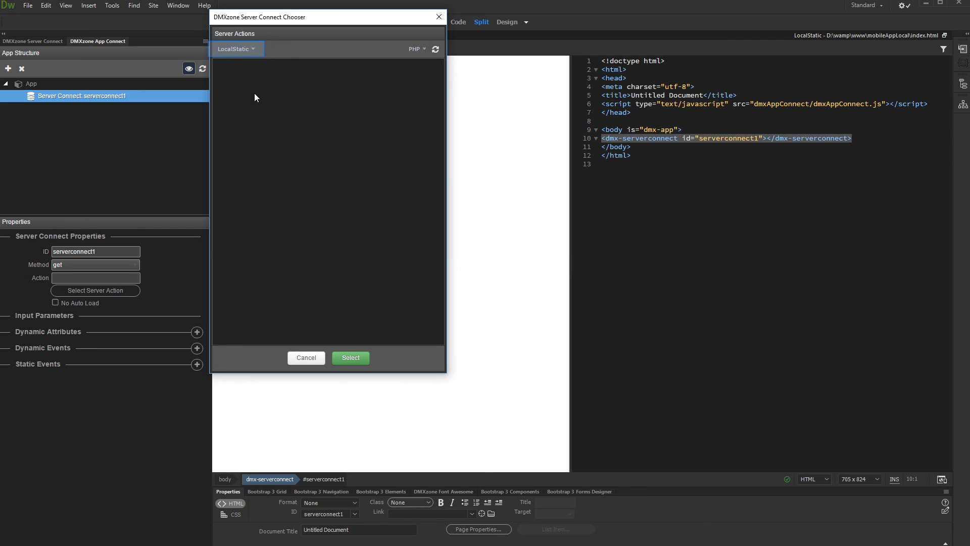
- Select the RemoteDataAPIsite Products action as serverconnect1's server action
click(237, 49)
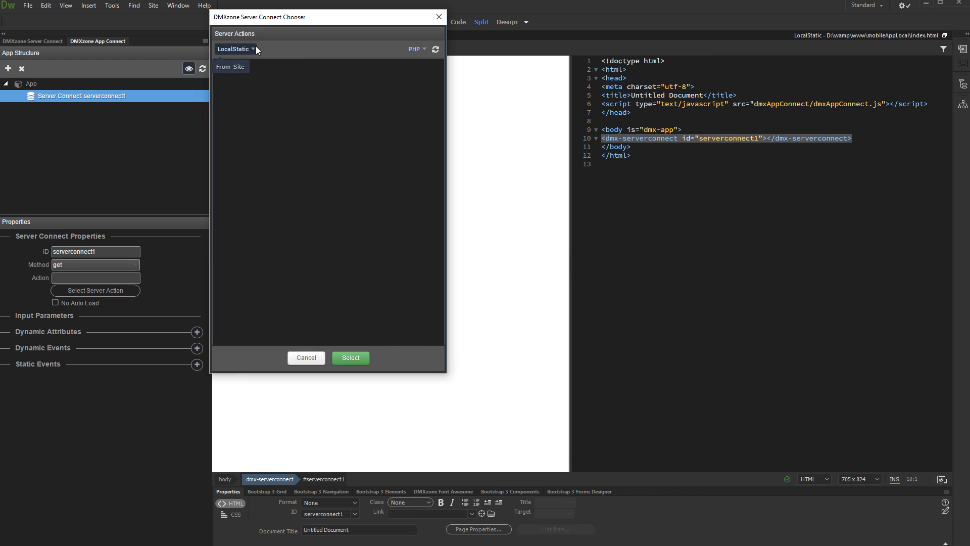
click(235, 48)
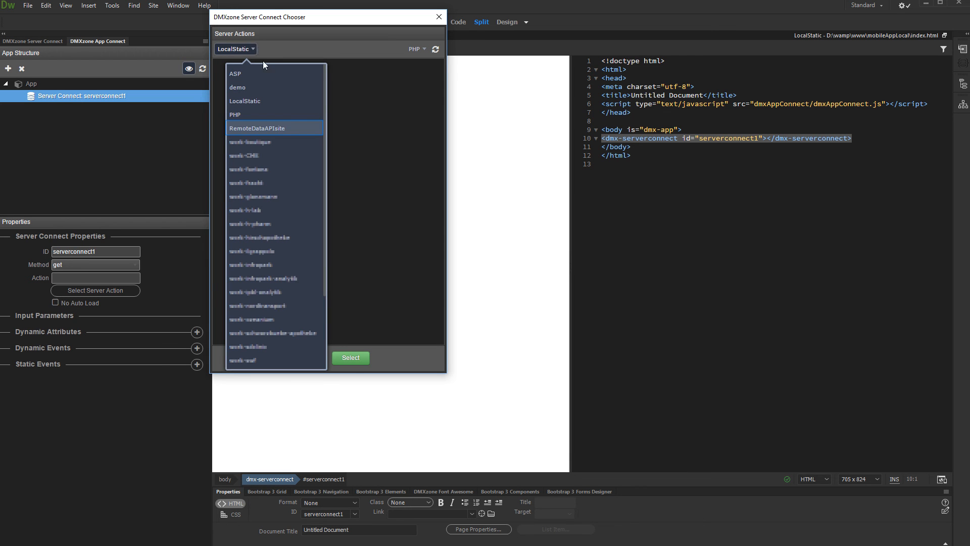
click(256, 128)
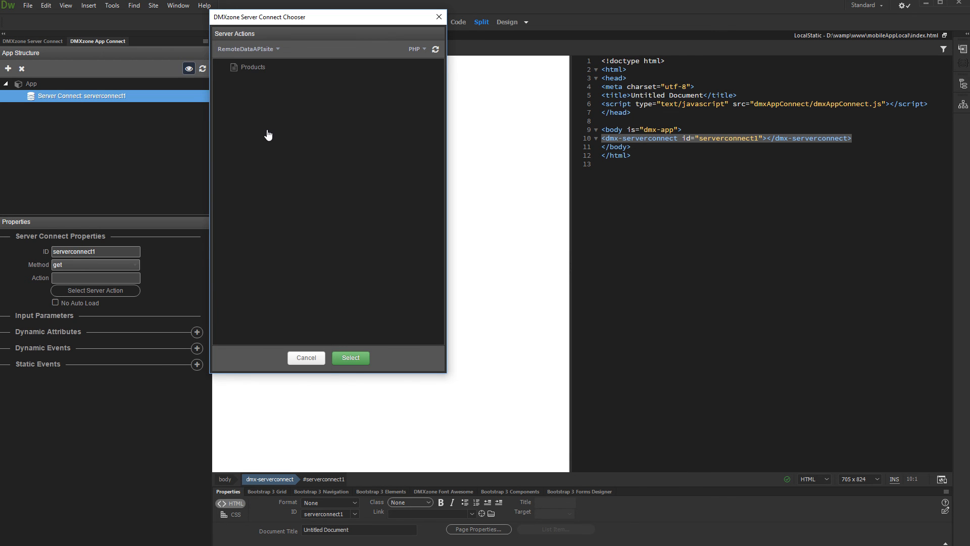
click(252, 67)
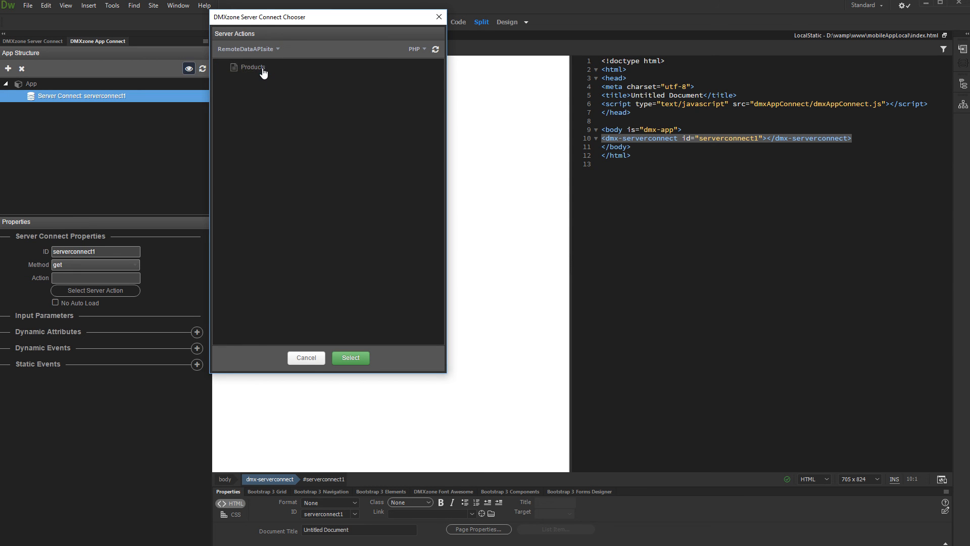
click(253, 67)
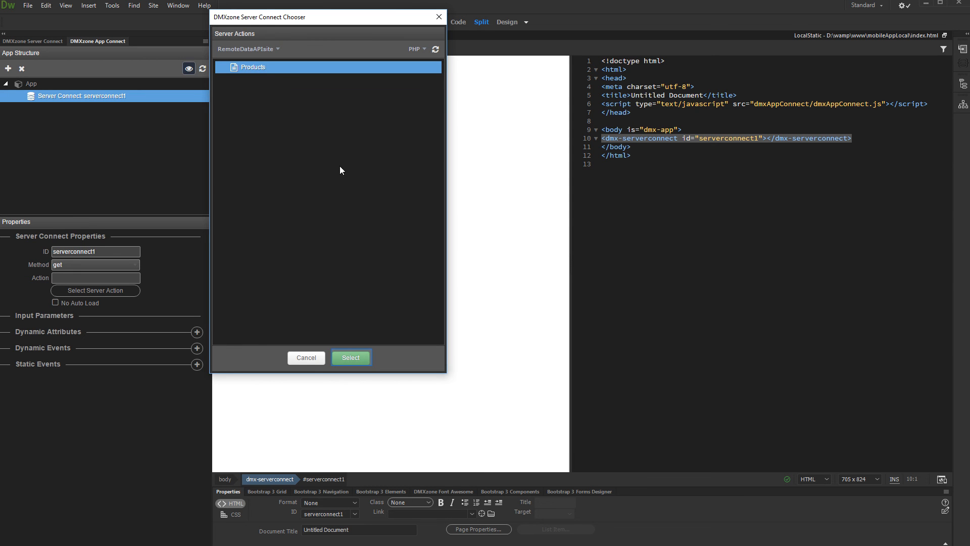
click(350, 357)
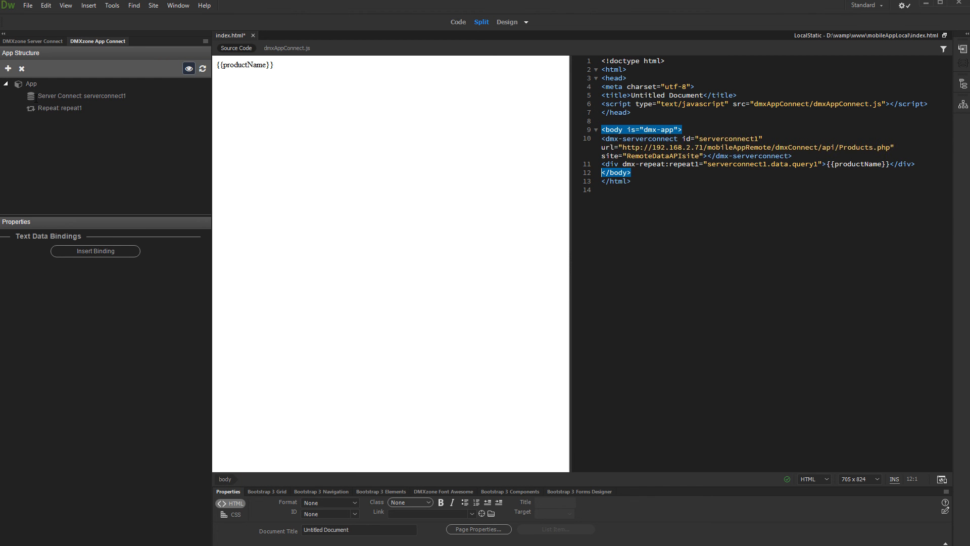
mouse_move(367, 326)
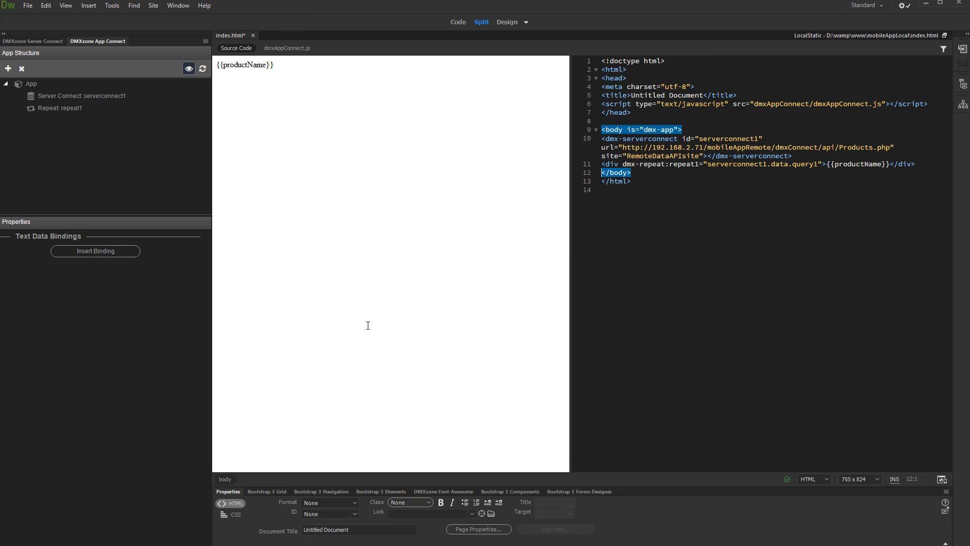
- Show index.html with the repeat1 productName region in Design view only
click(525, 23)
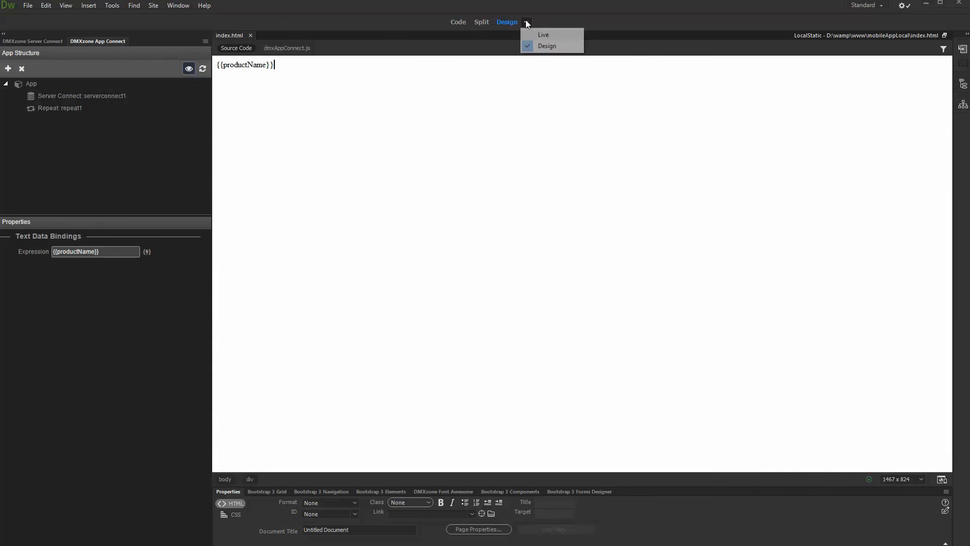
- Switch to Live view and scroll the rendered list of product names in repeat1
click(542, 35)
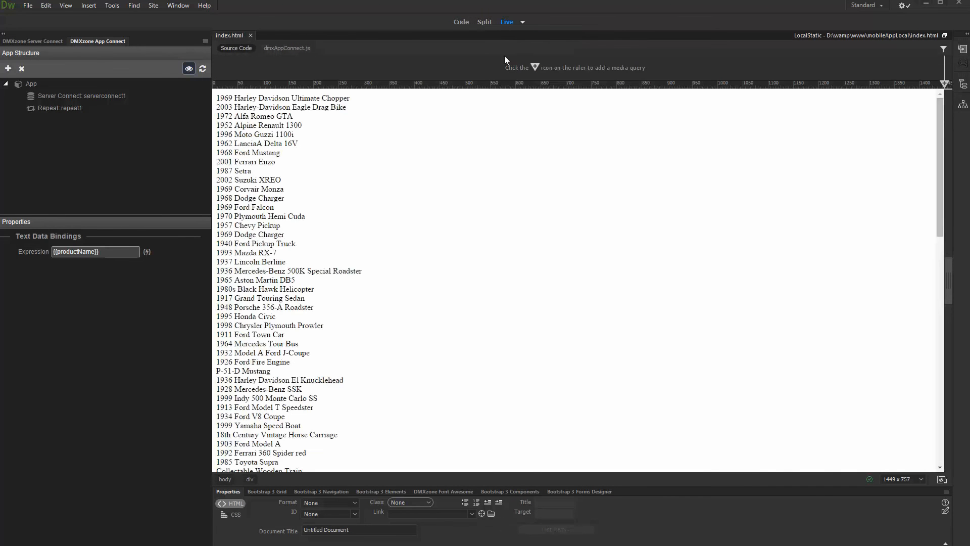
click(59, 108)
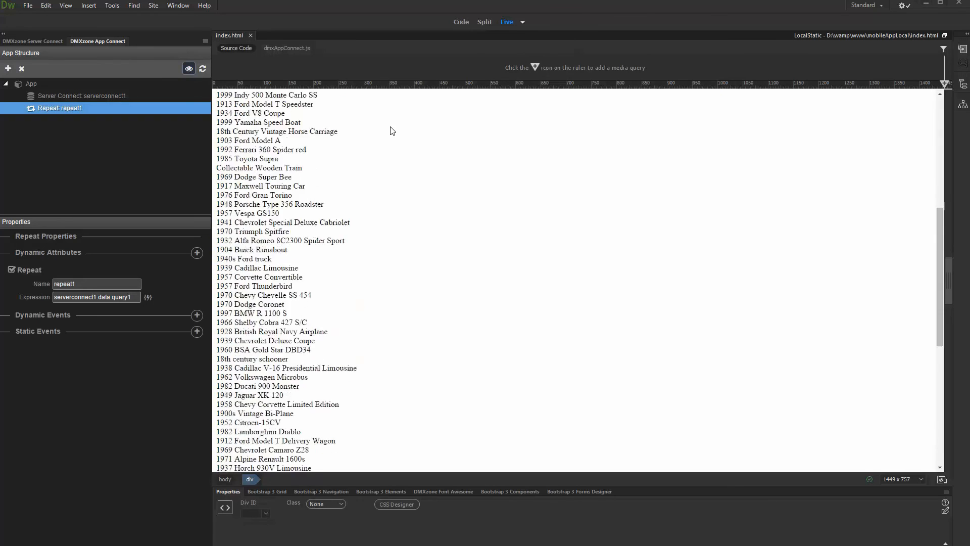
scroll(down, 3)
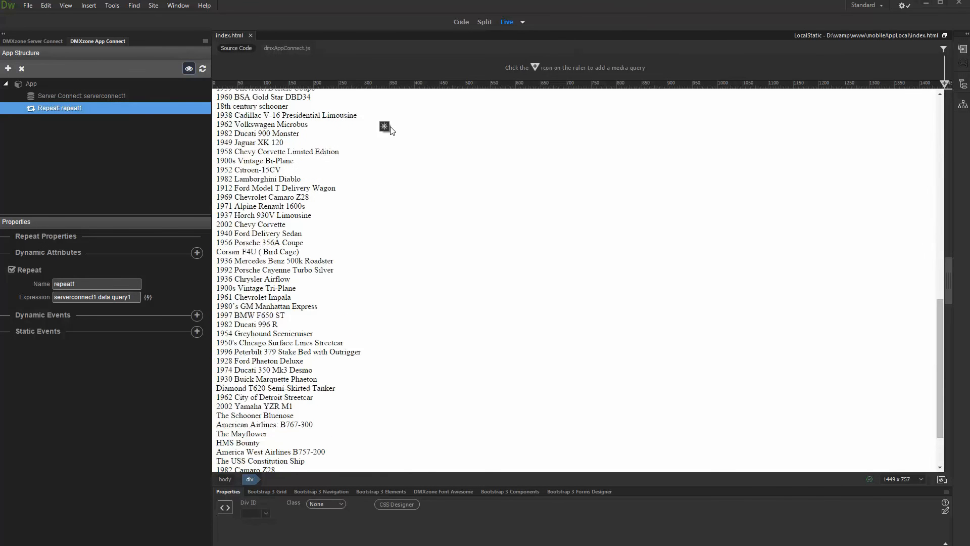